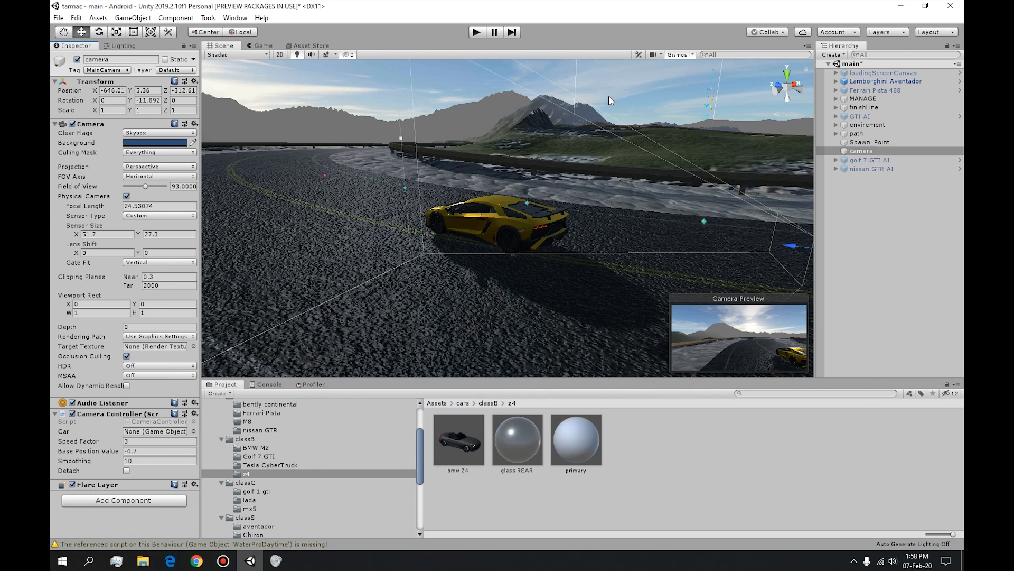
Select the Lamborghini Aventador in the Hierarchy to view its Car Controller settings
click(54, 124)
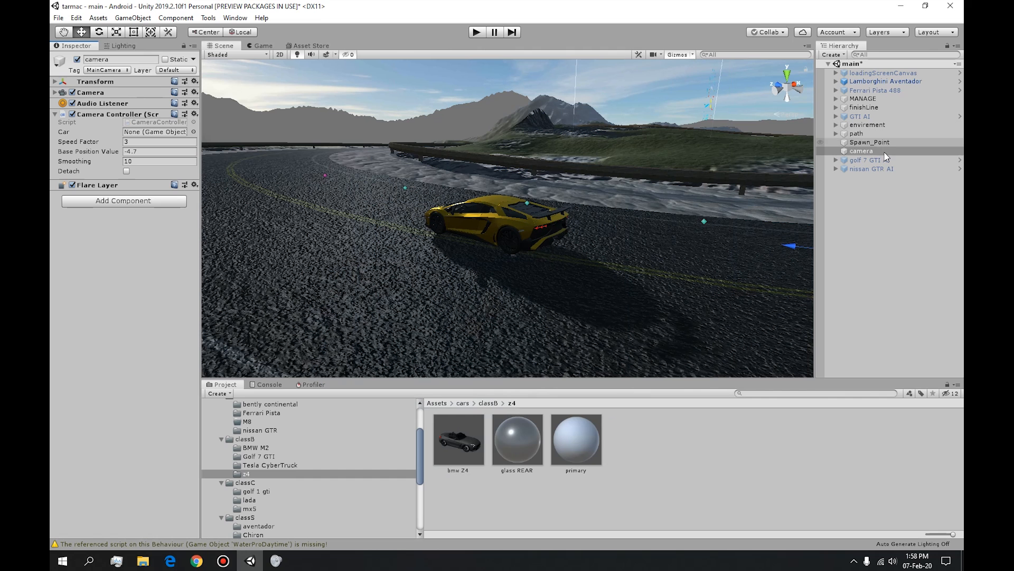
click(886, 81)
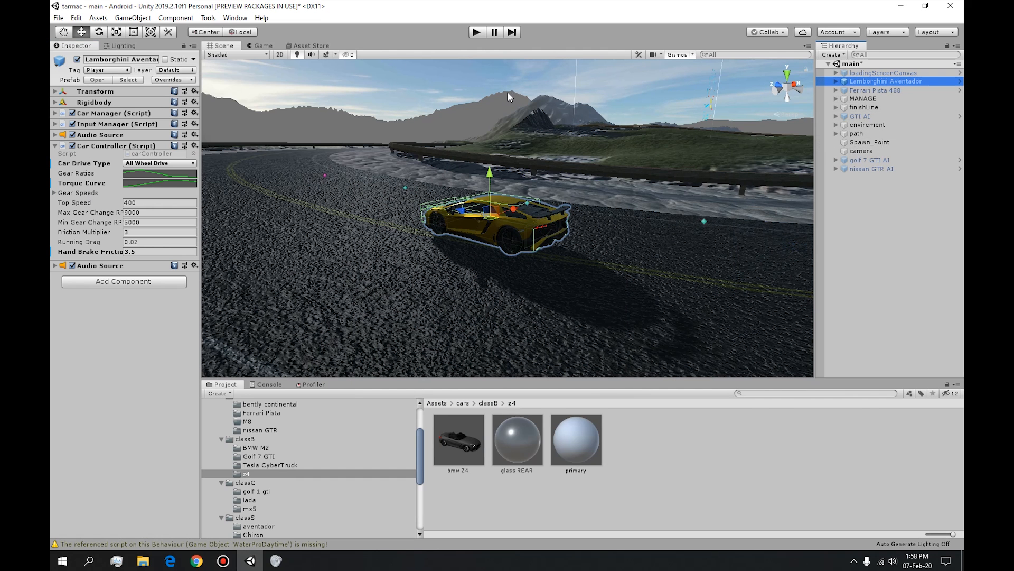
mouse_move(477, 36)
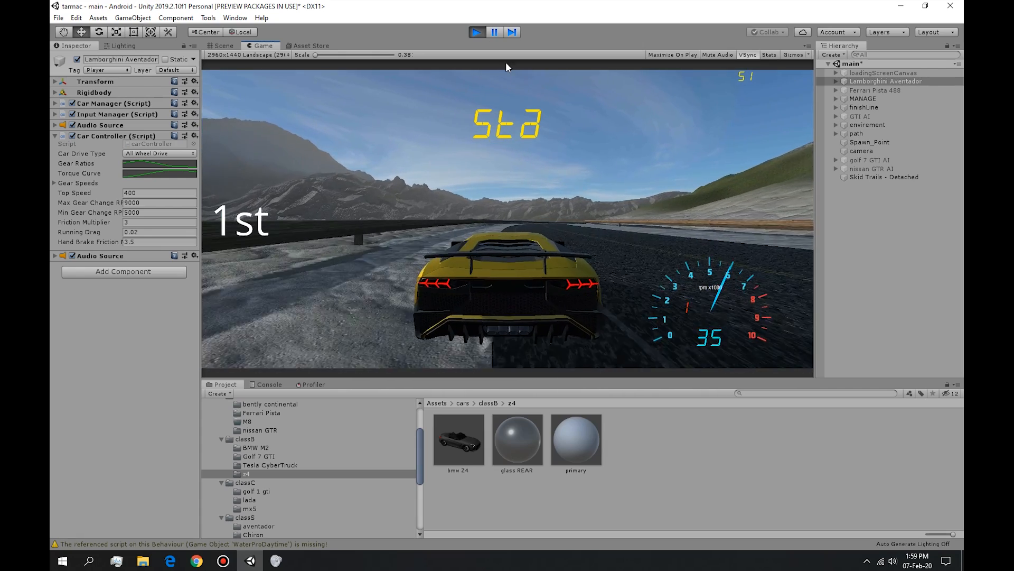
Stop the play-mode test drive and open the carController script in VS Code
click(221, 45)
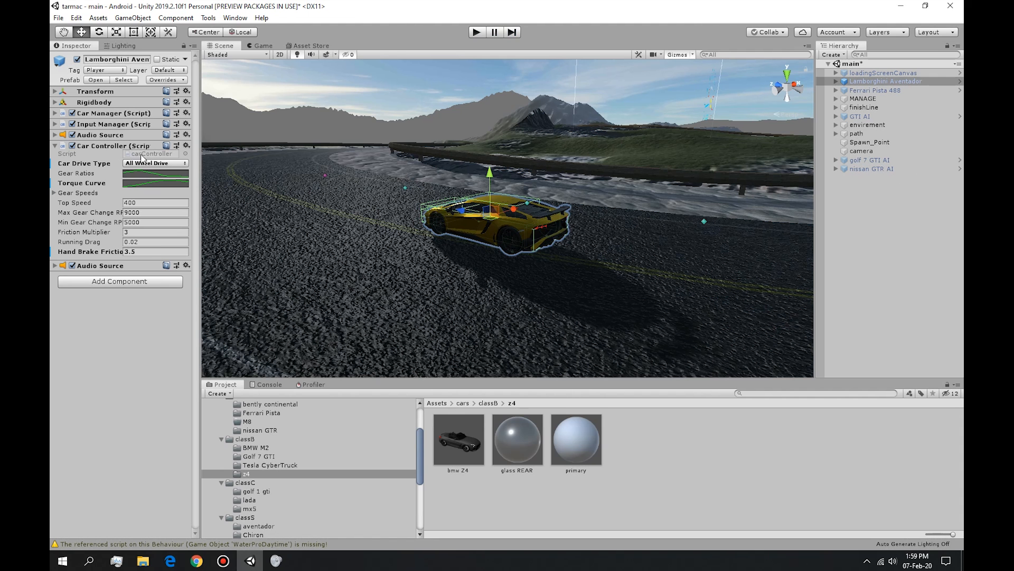
click(303, 560)
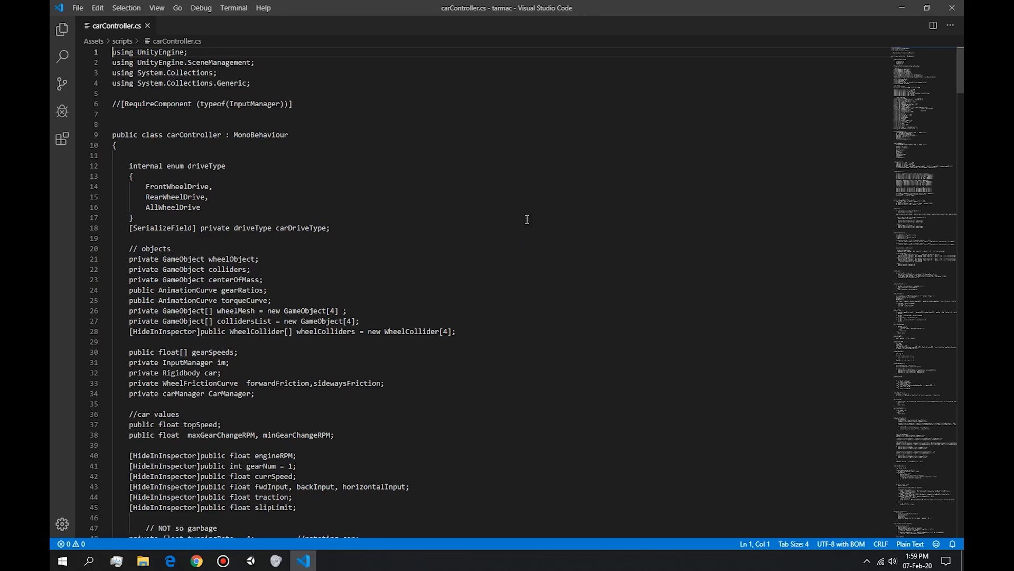
Scroll to checkWheelSpin's rear-wheel handbrake friction loop and place the cursor on line 423
scroll(down, 3)
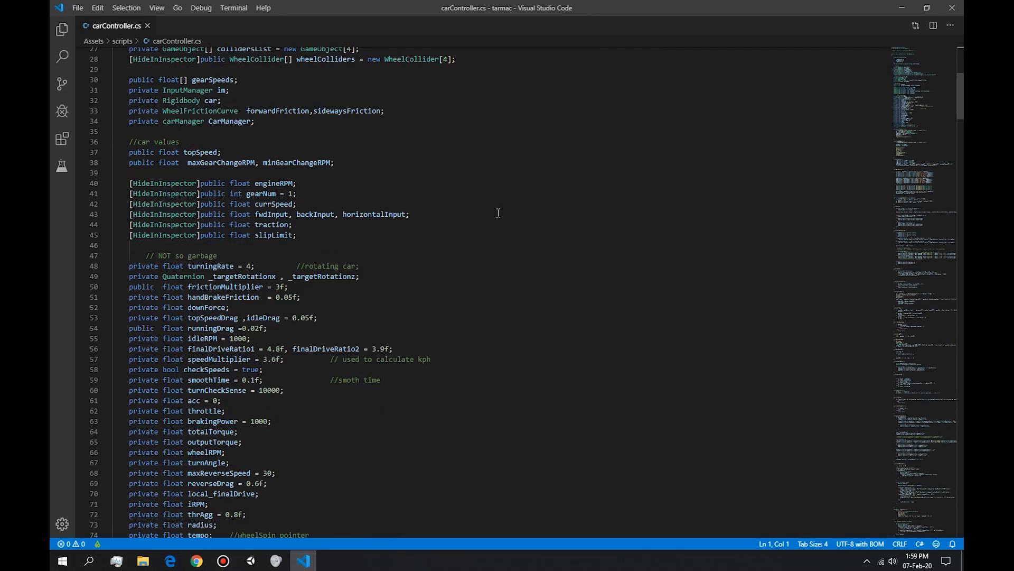
scroll(down, 3)
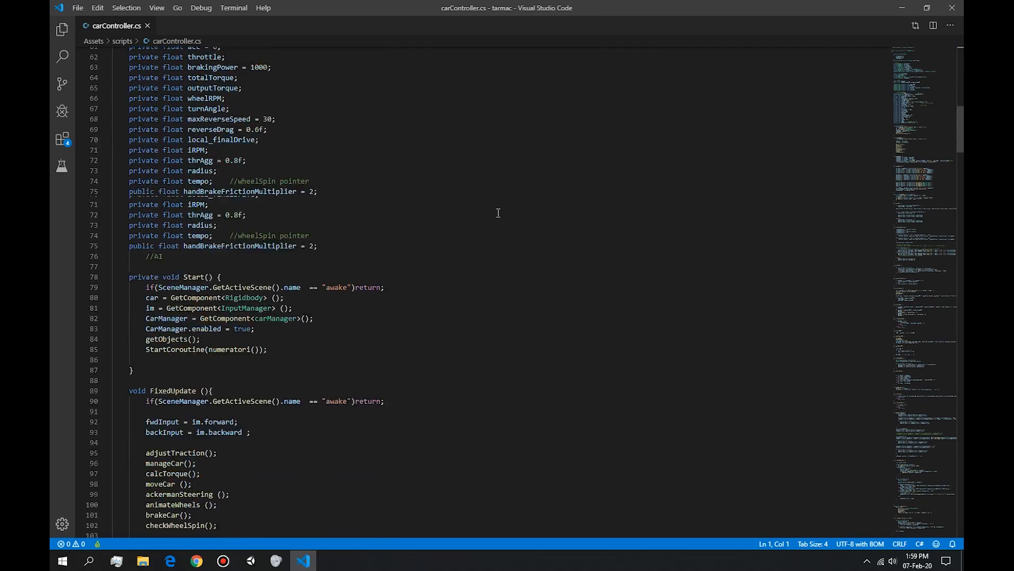
scroll(down, 3)
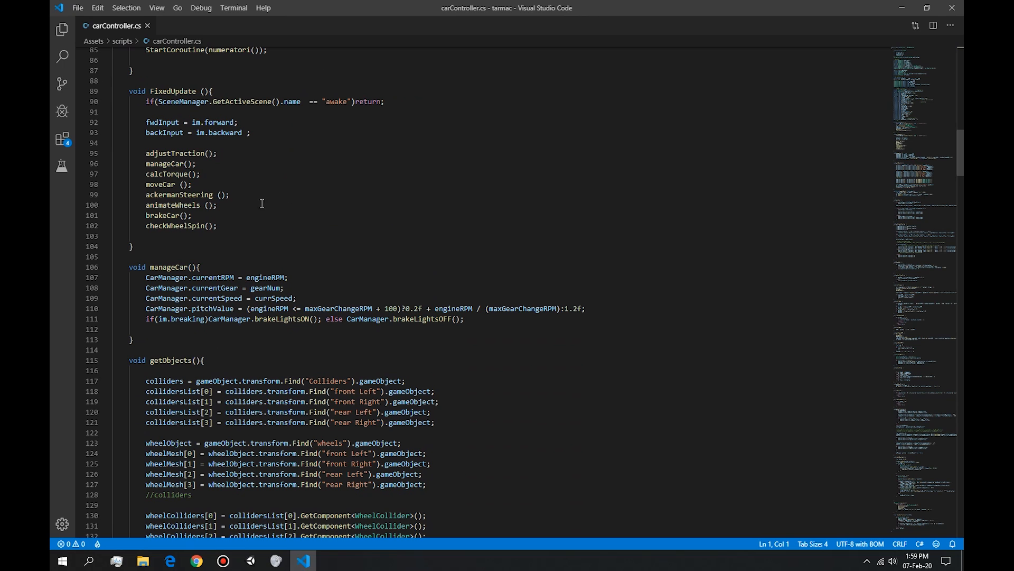
mouse_move(256, 224)
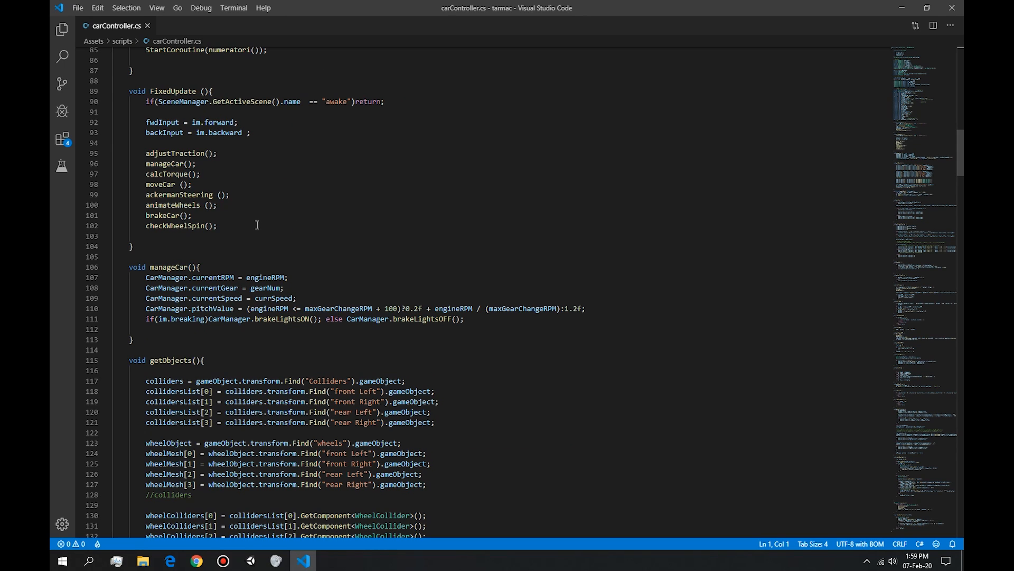
scroll(down, 3)
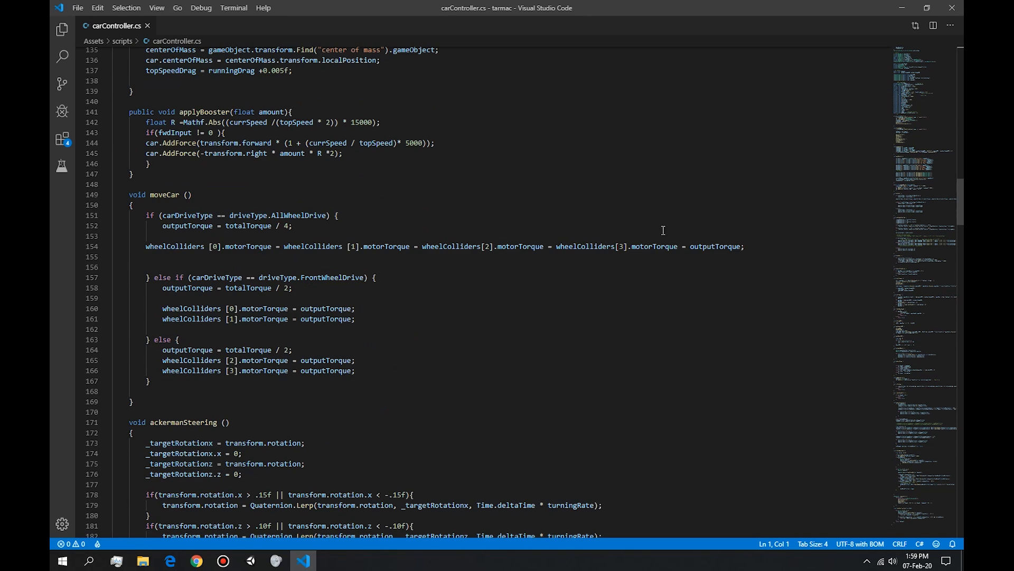
scroll(down, 3)
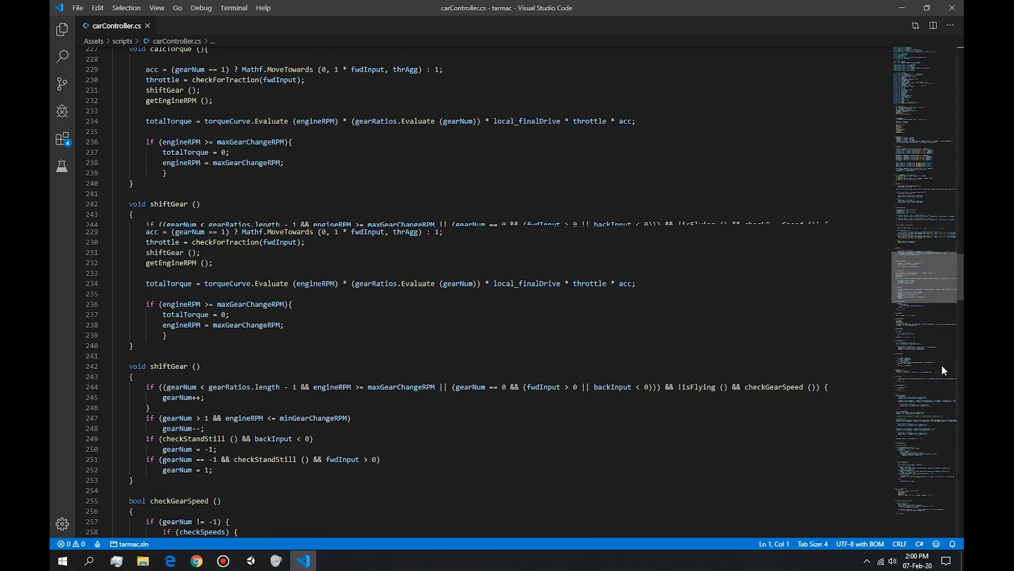
scroll(down, 3)
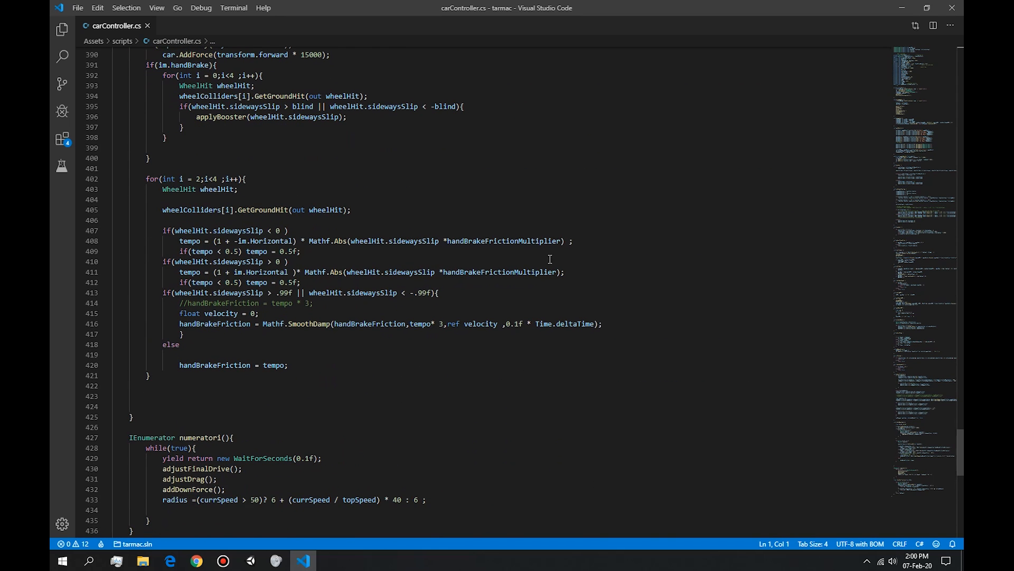
scroll(down, 3)
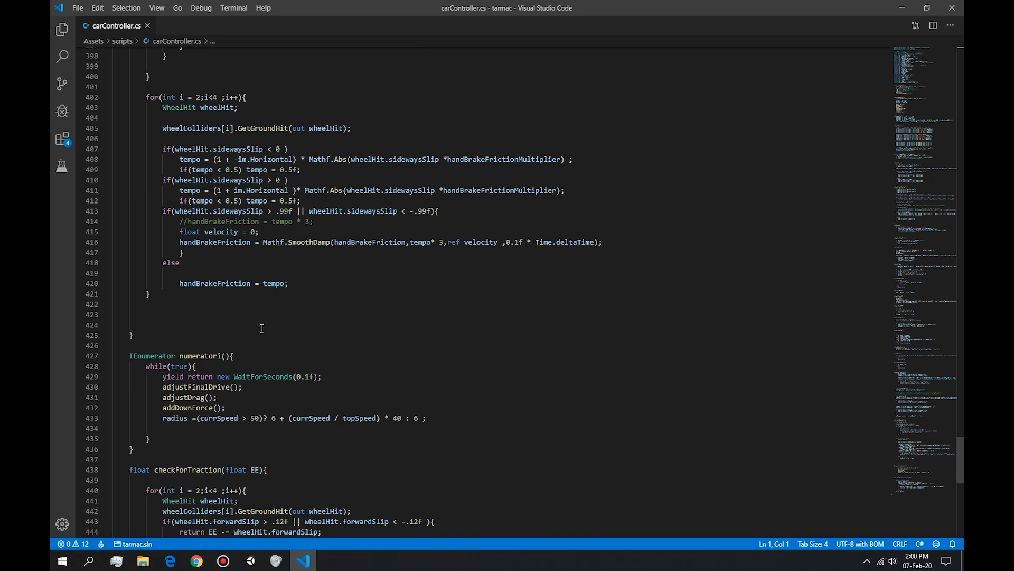
click(287, 283)
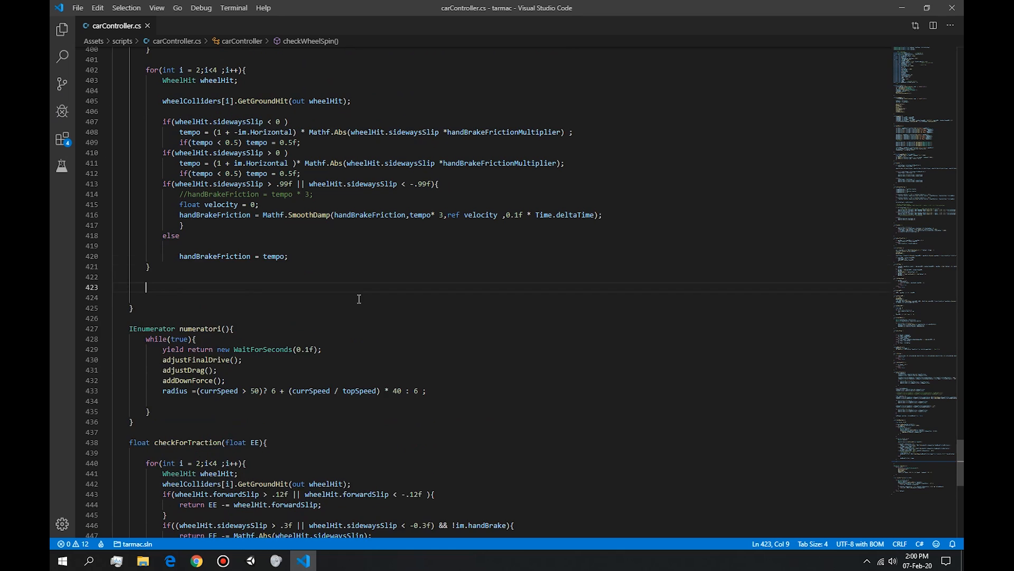
scroll(up, 3)
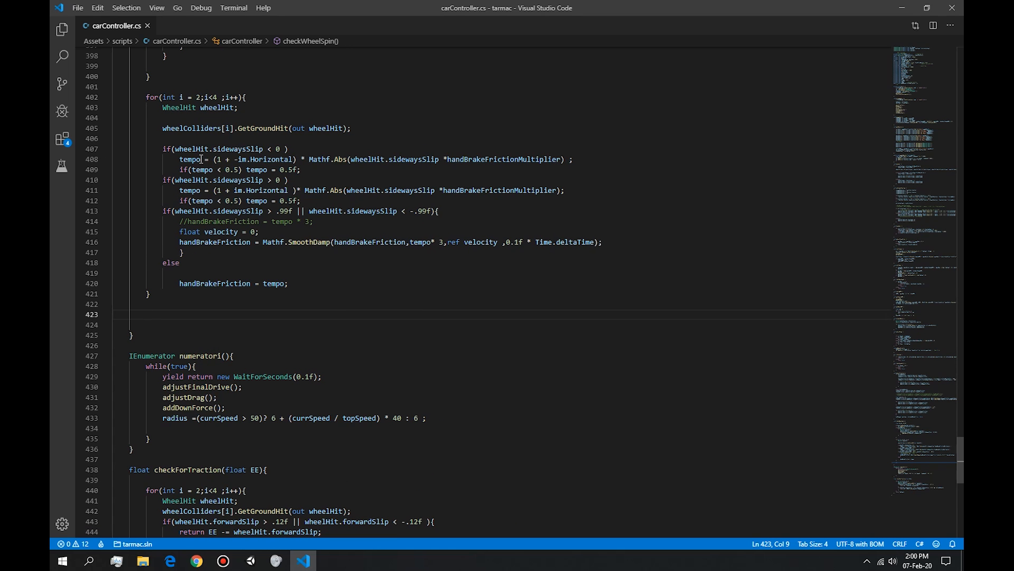
double_click(238, 149)
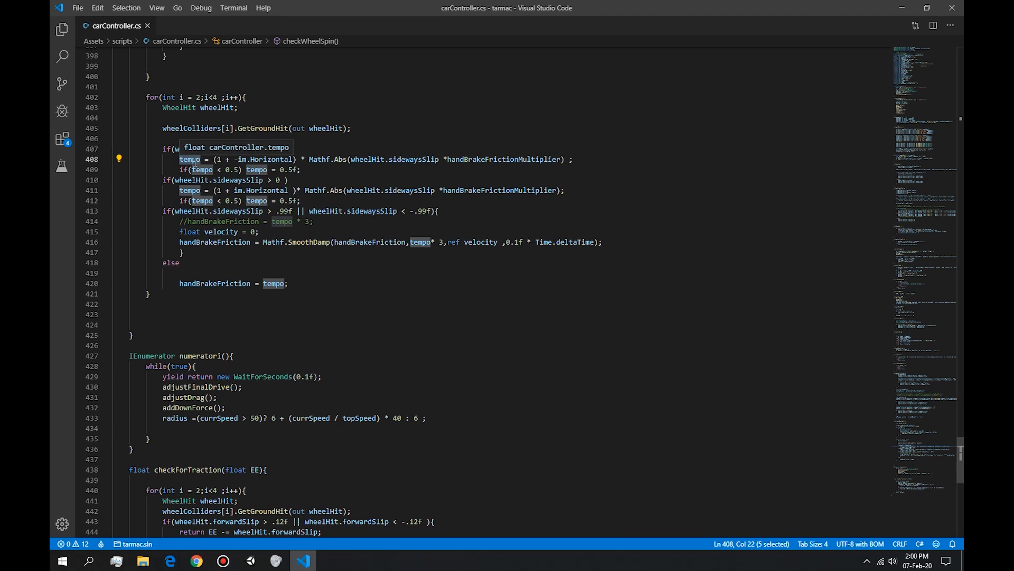
scroll(down, 3)
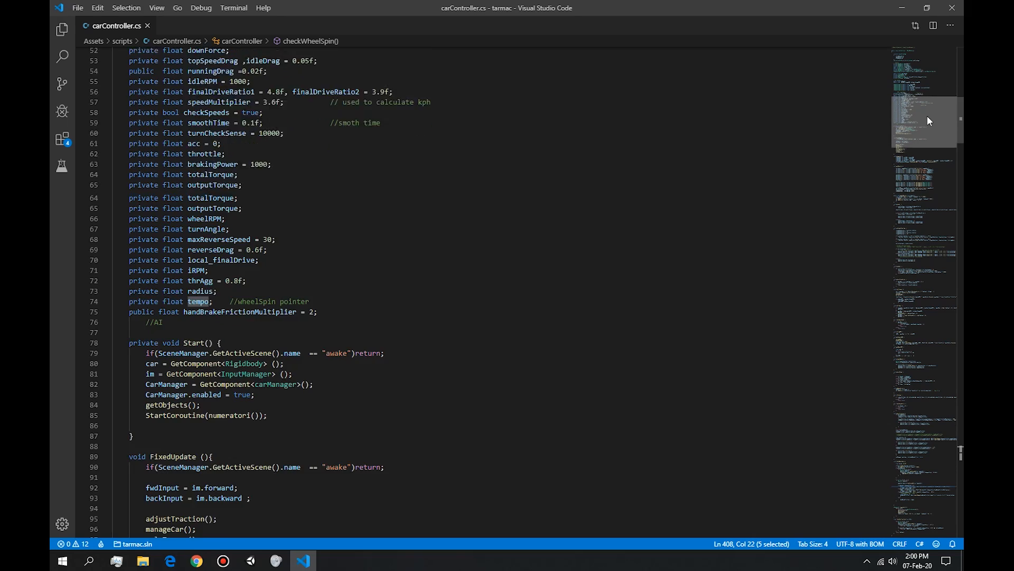
scroll(down, 3)
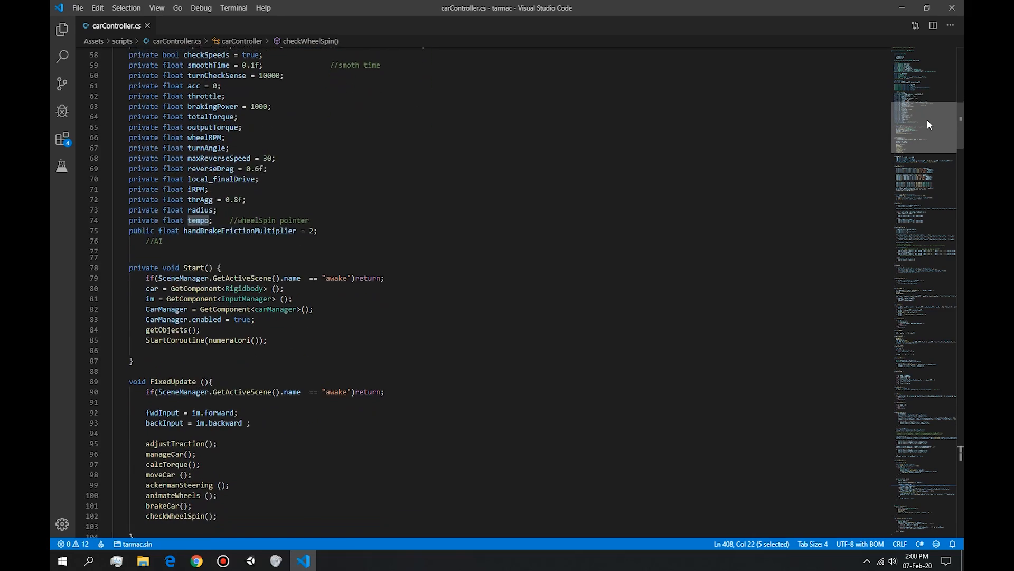
scroll(down, 3)
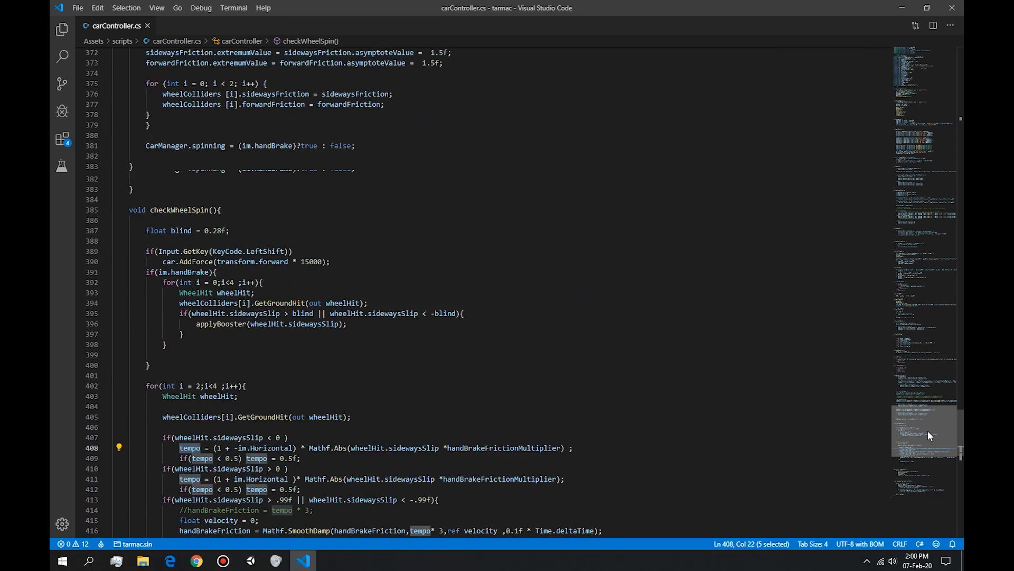
scroll(down, 3)
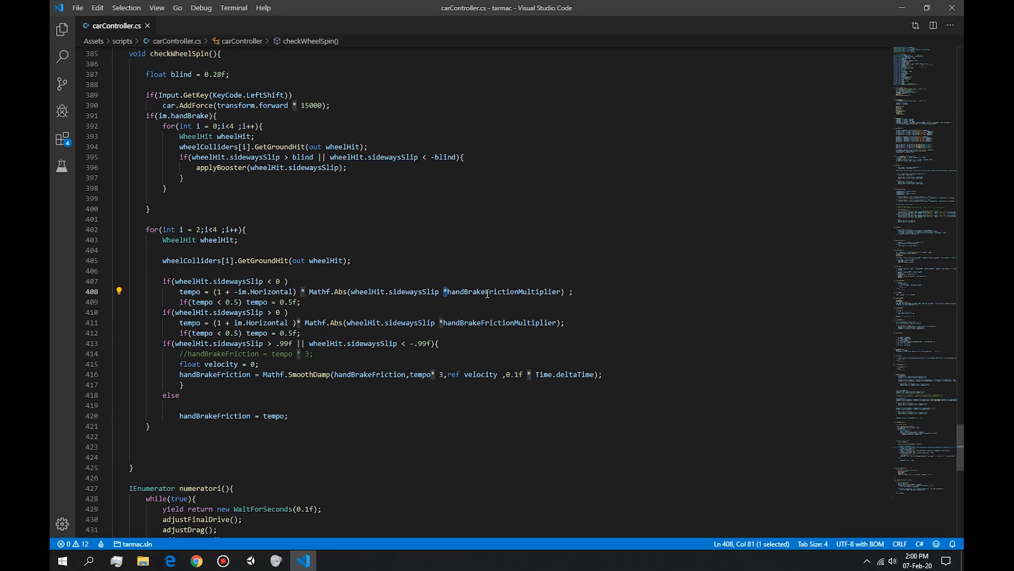
double_click(503, 292)
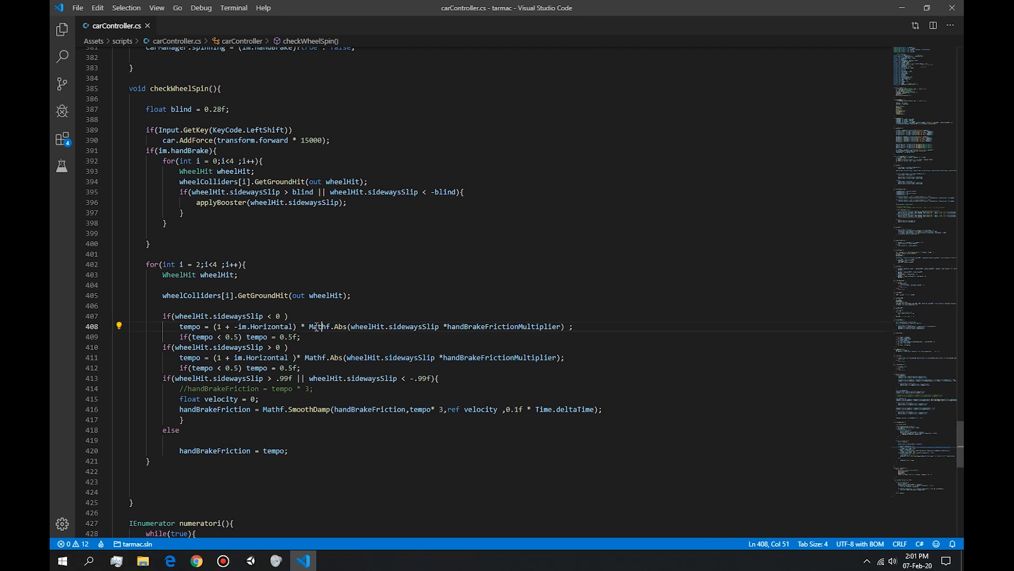
drag(308, 326, 572, 326)
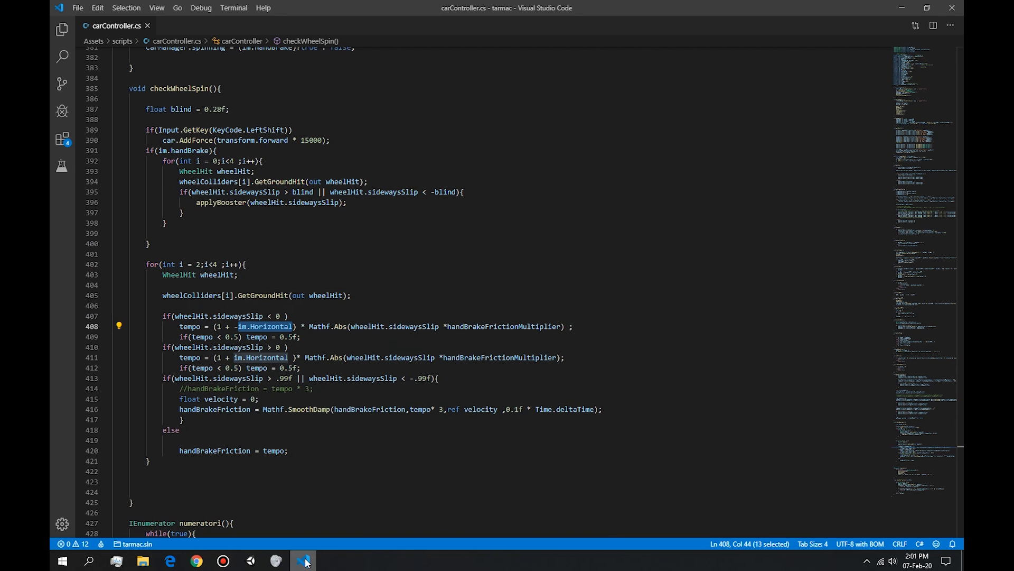
click(238, 326)
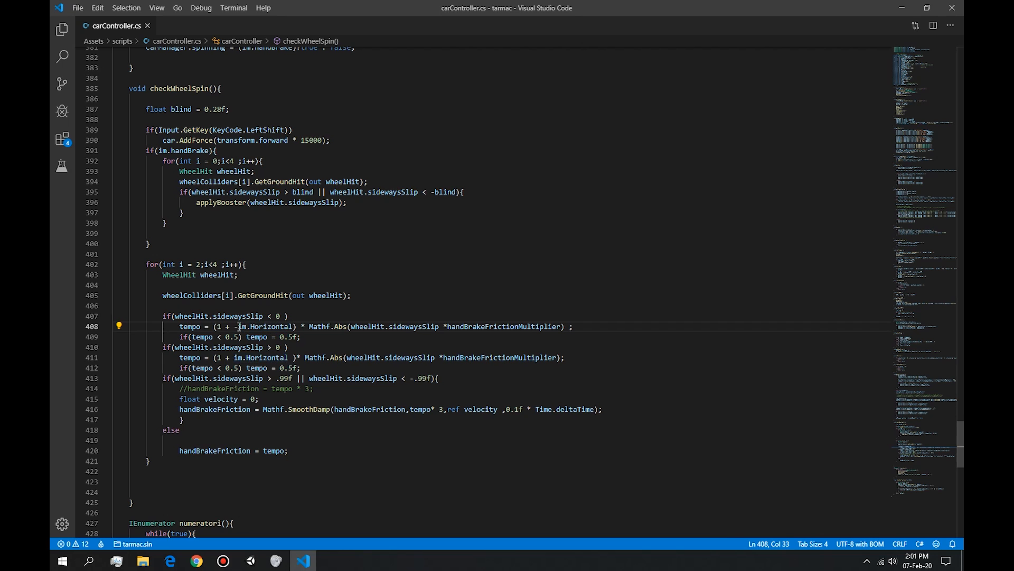
double_click(261, 326)
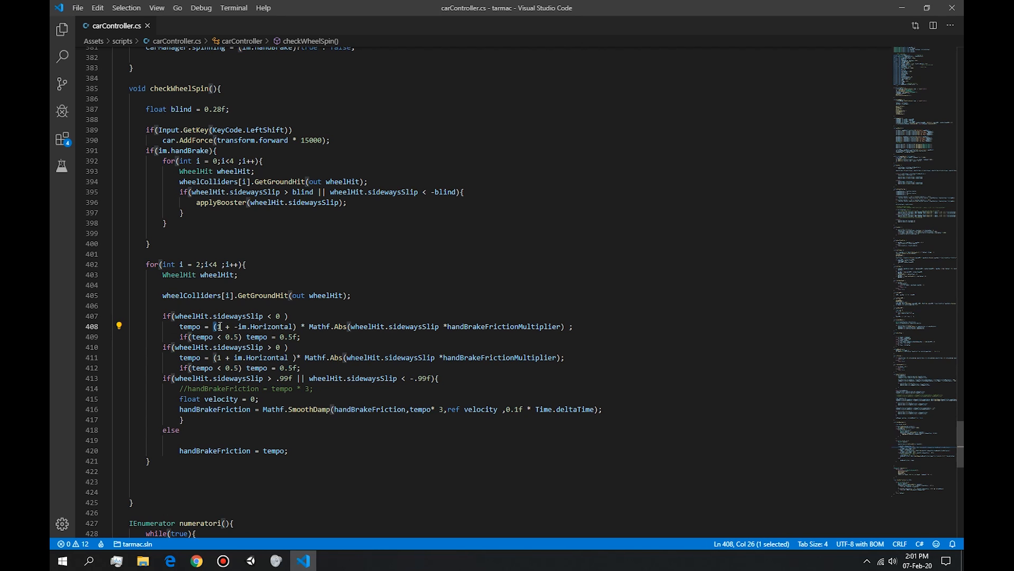
click(220, 326)
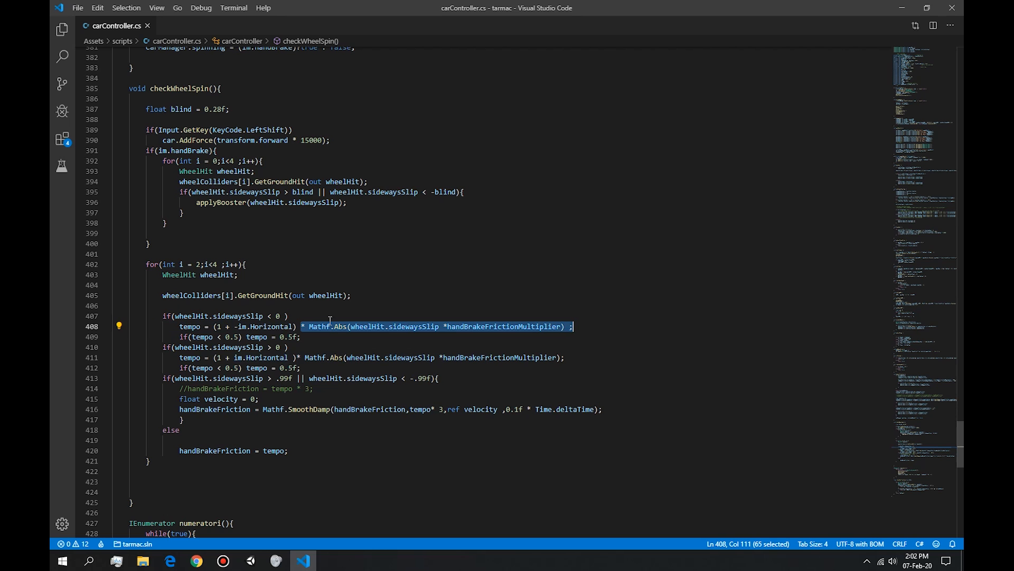
double_click(327, 327)
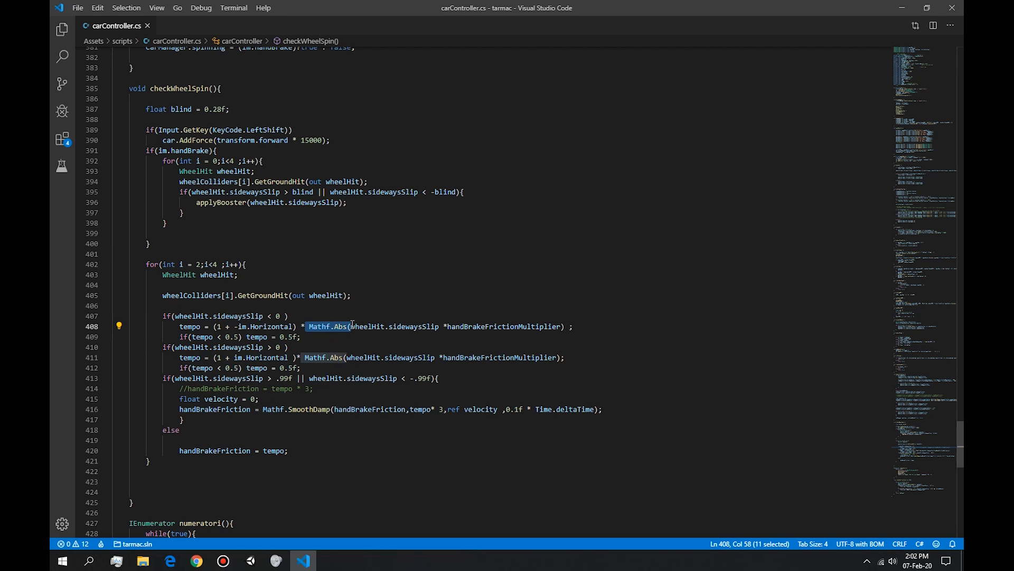
mouse_move(449, 336)
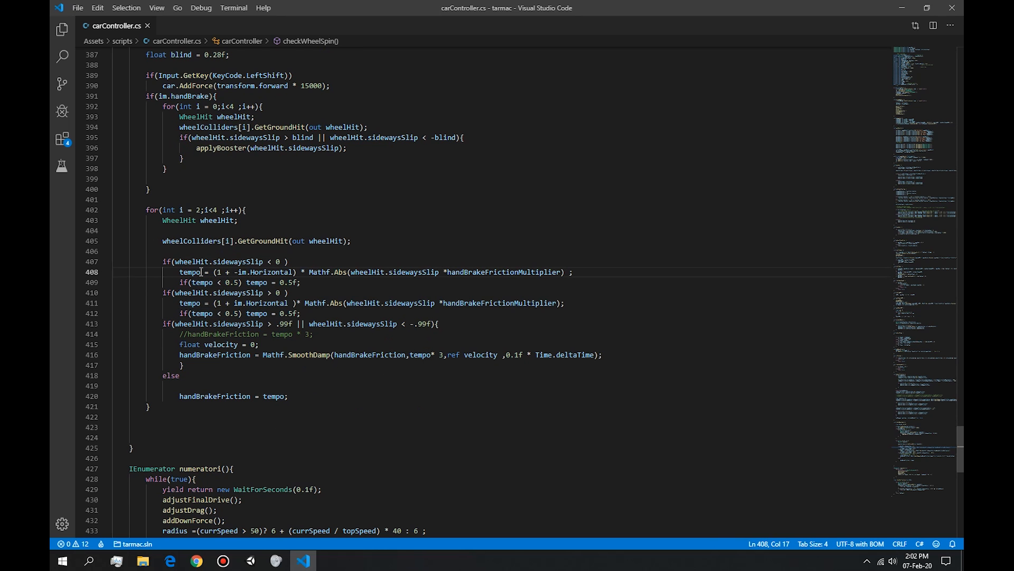
double_click(189, 272)
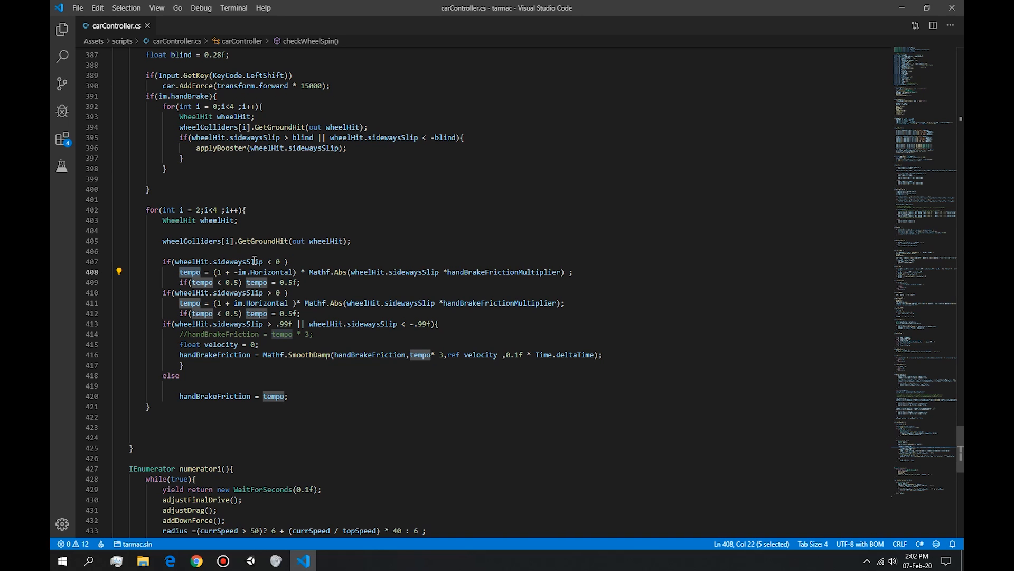
mouse_move(189, 272)
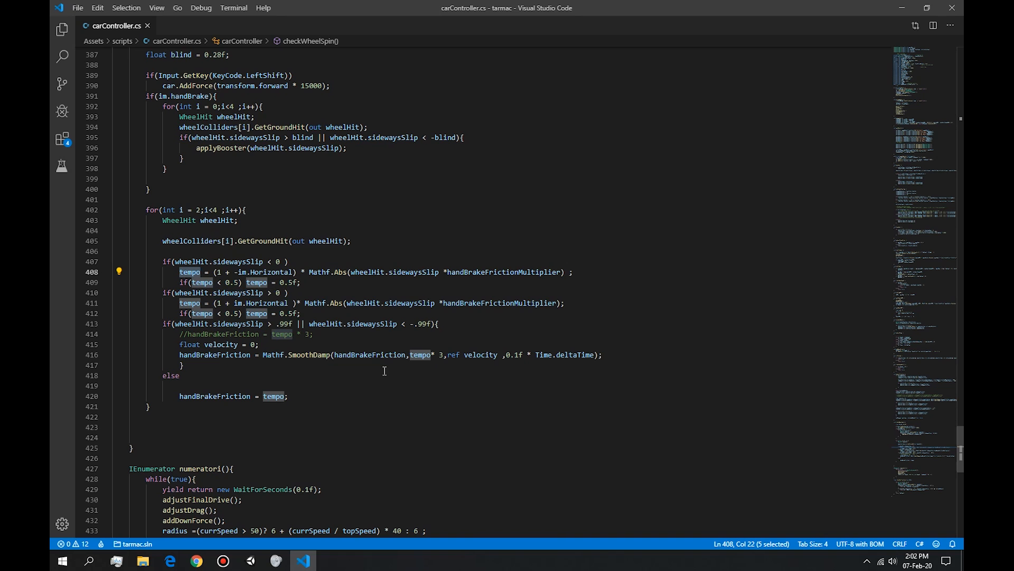
mouse_move(236, 381)
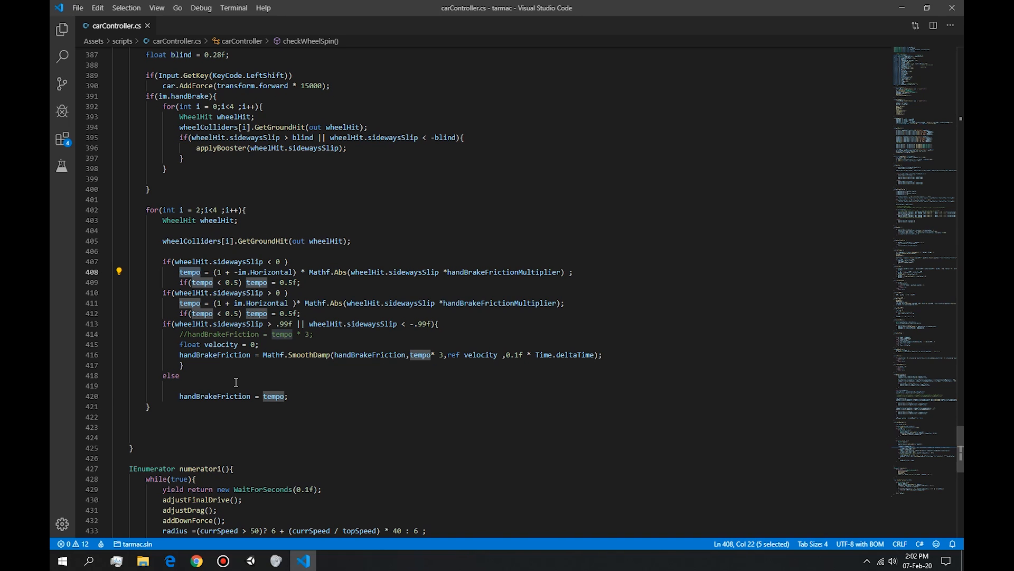
double_click(215, 396)
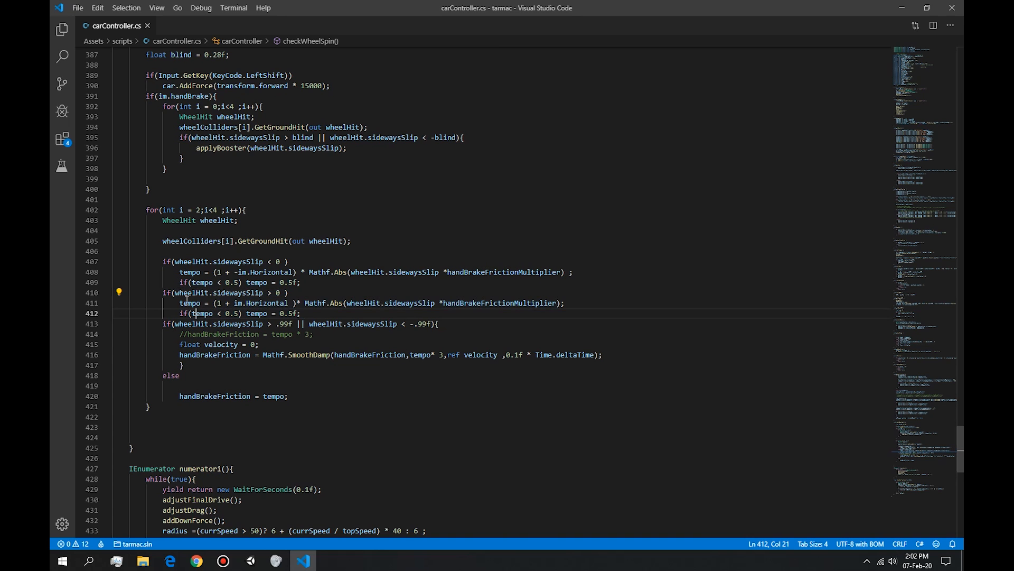
drag(180, 272, 299, 282)
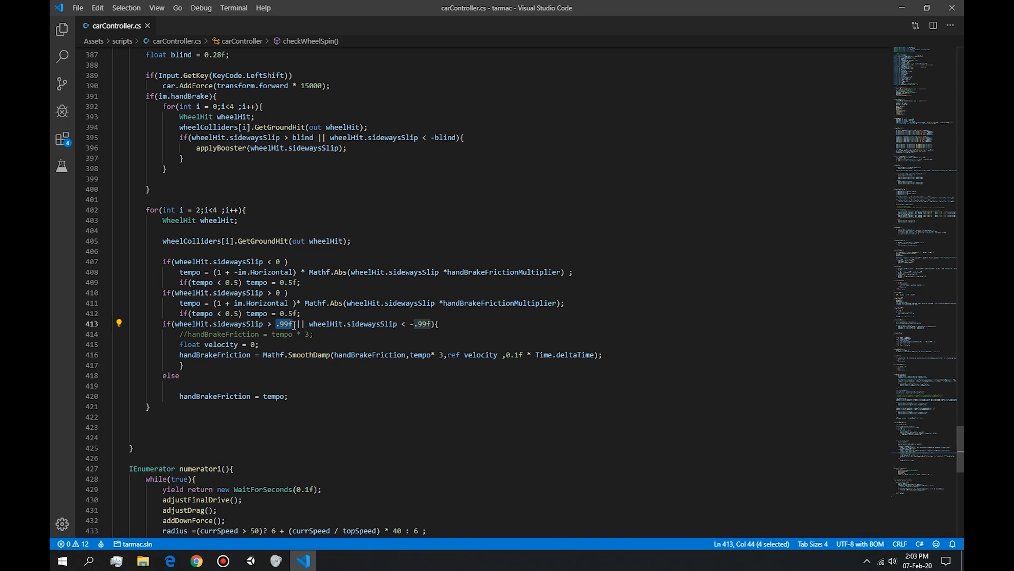
mouse_move(367, 345)
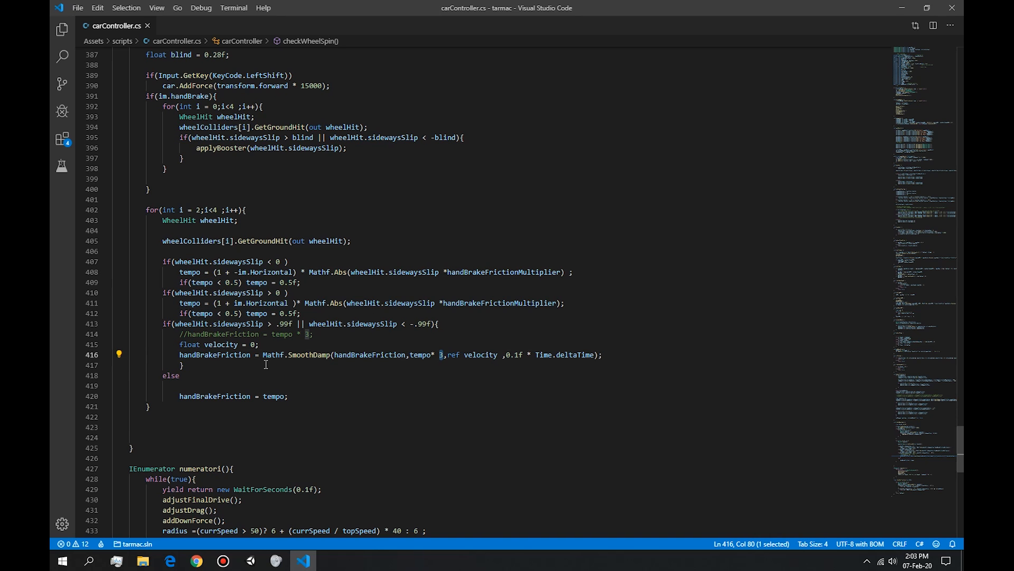
double_click(294, 355)
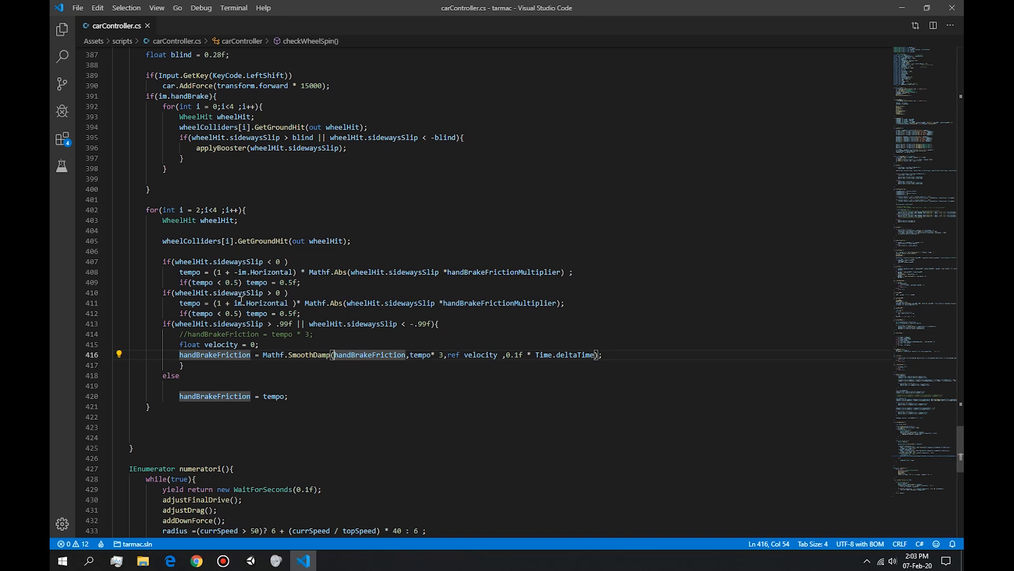
mouse_move(420, 370)
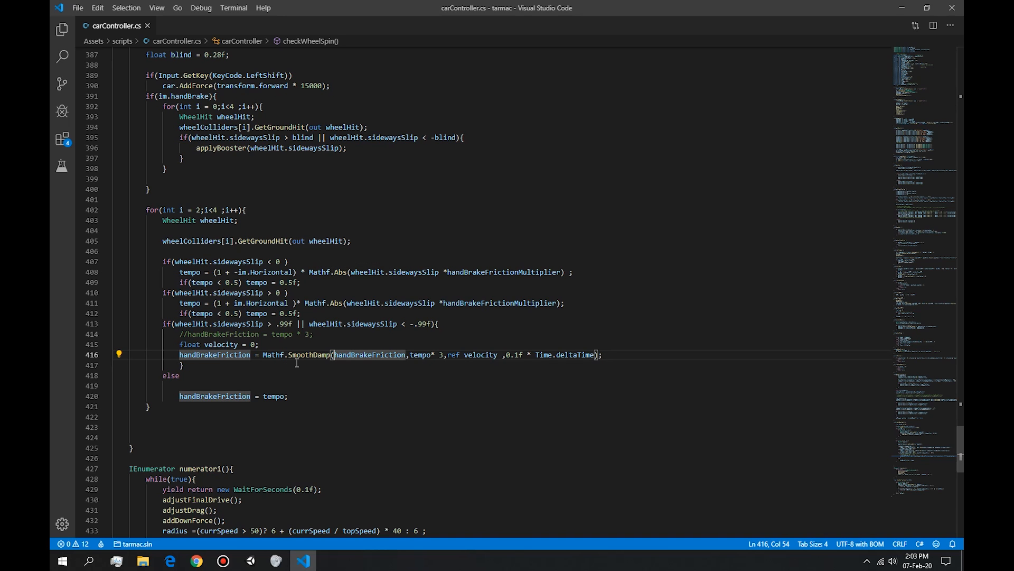
mouse_move(320, 350)
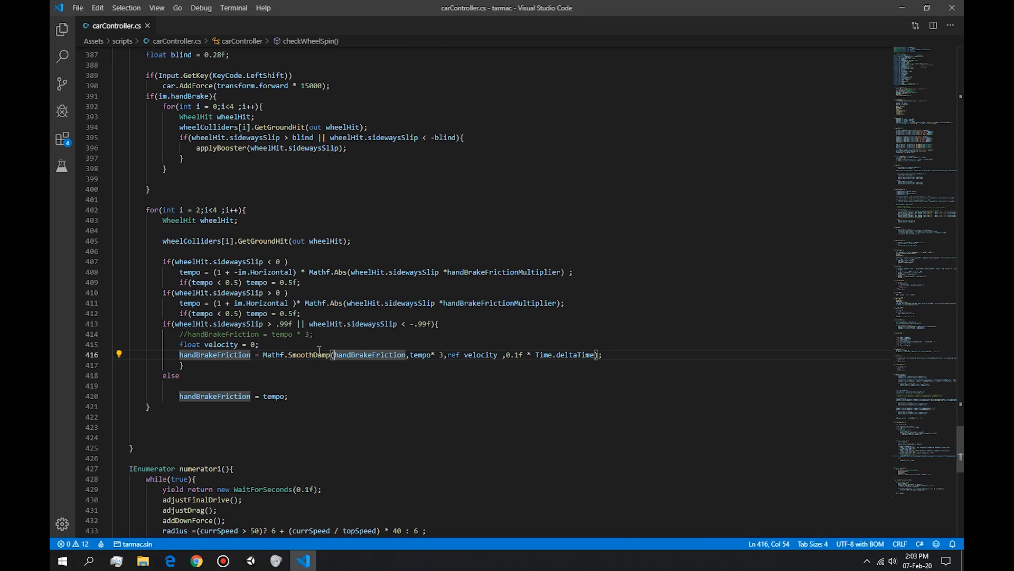
double_click(214, 341)
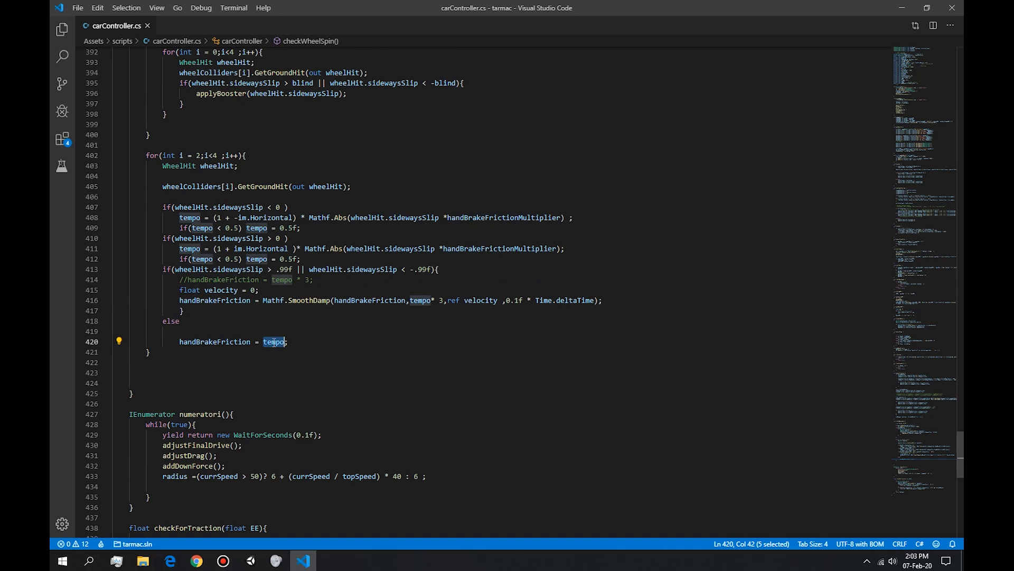
Trace handBrakeFriction to adjustTraction's SmoothDamp lines, then switch to Unity
double_click(215, 341)
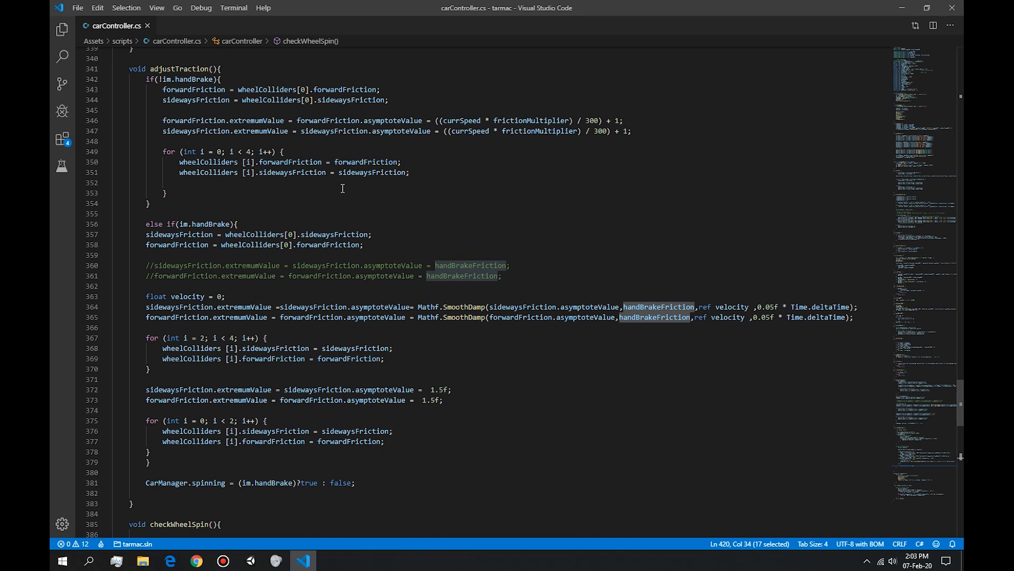
scroll(down, 3)
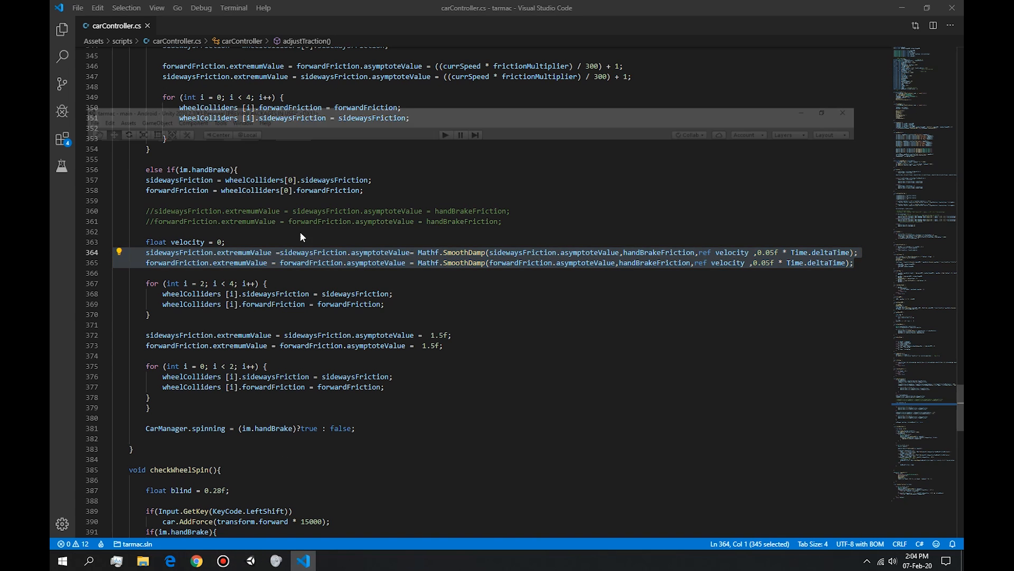
click(275, 560)
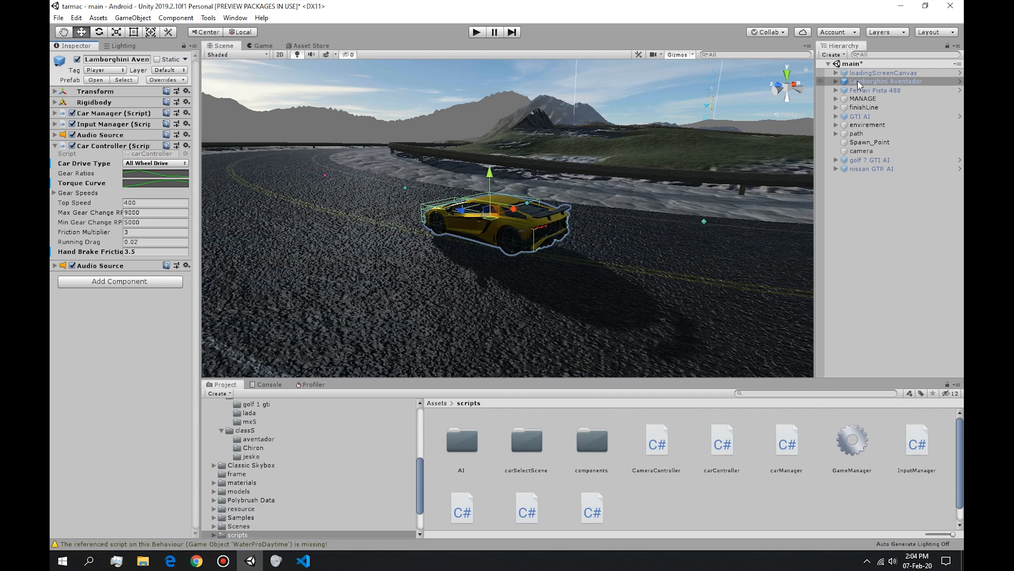
Expand the Aventador's Colliders and inspect the wheel colliders' forward and sideways friction values, then return to VS Code
click(837, 81)
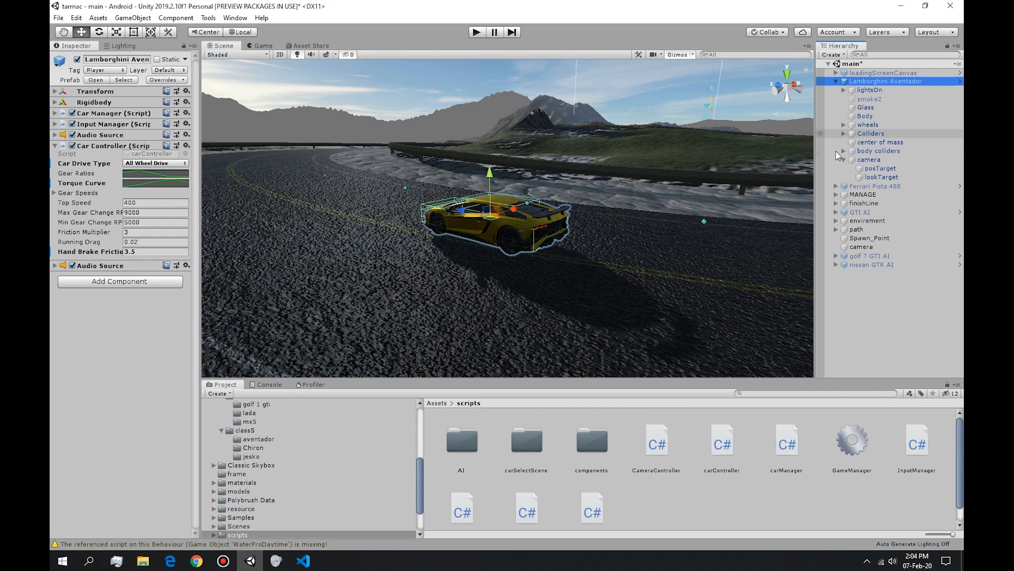
click(843, 134)
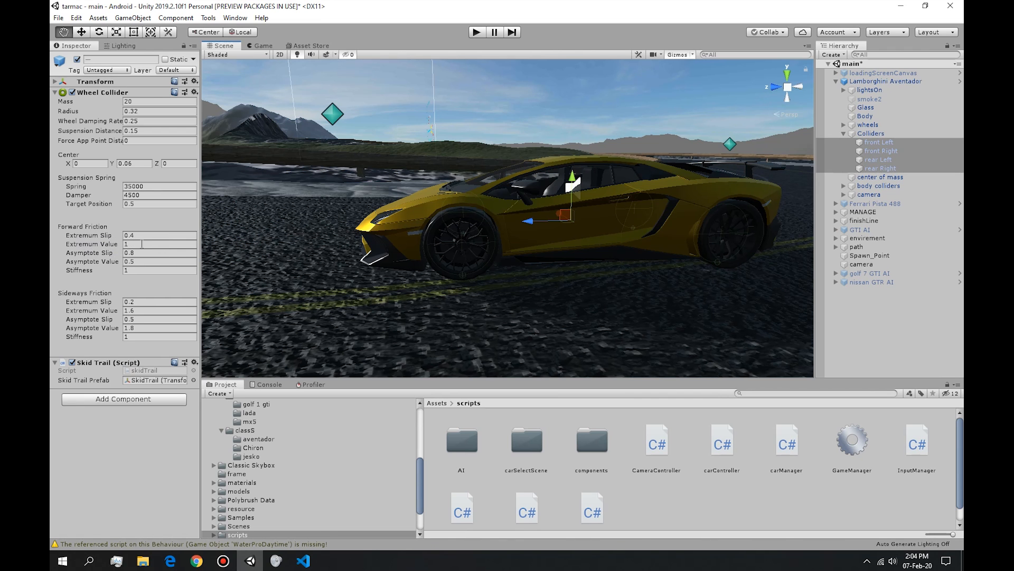
click(159, 244)
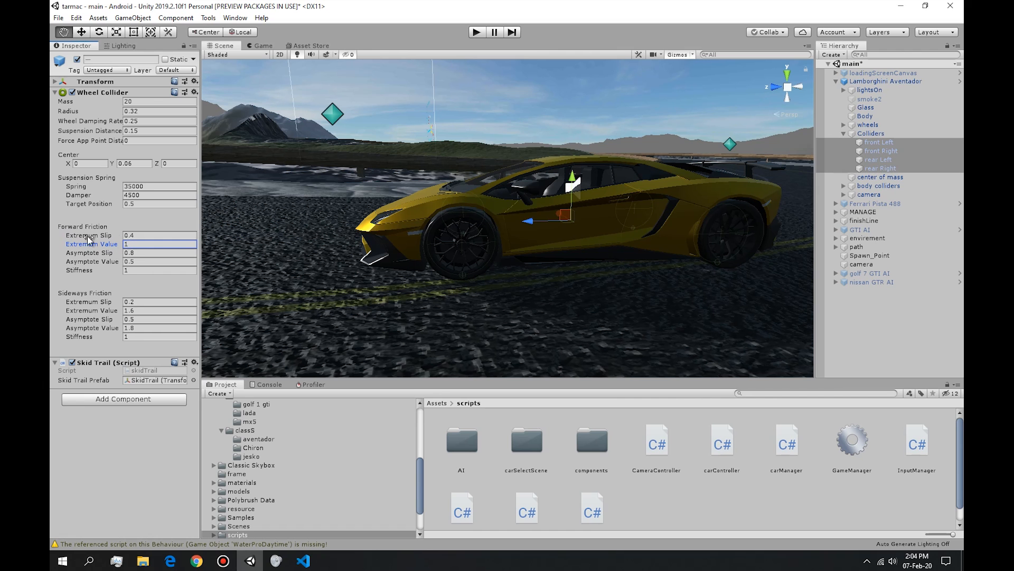
click(159, 235)
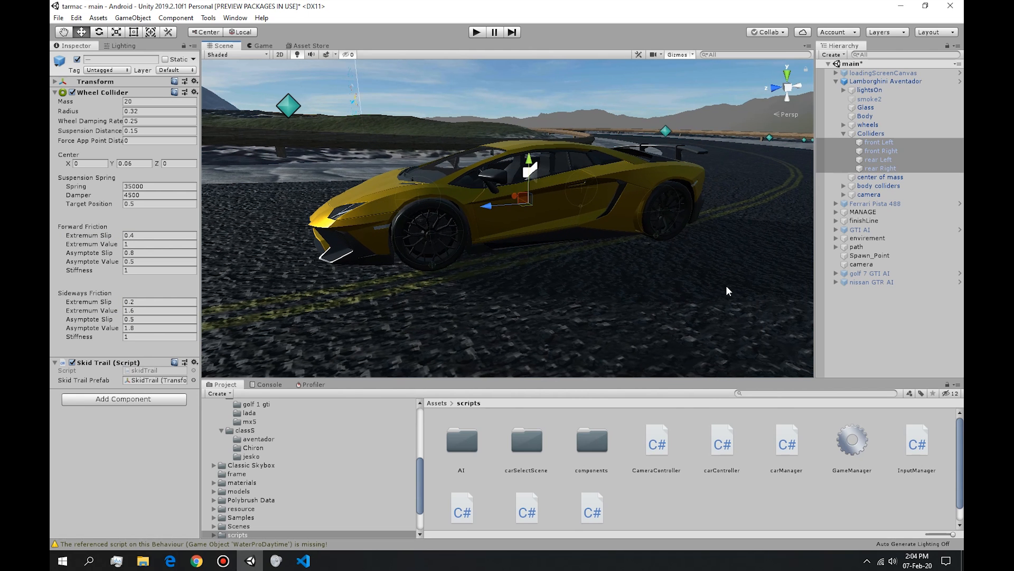
click(304, 560)
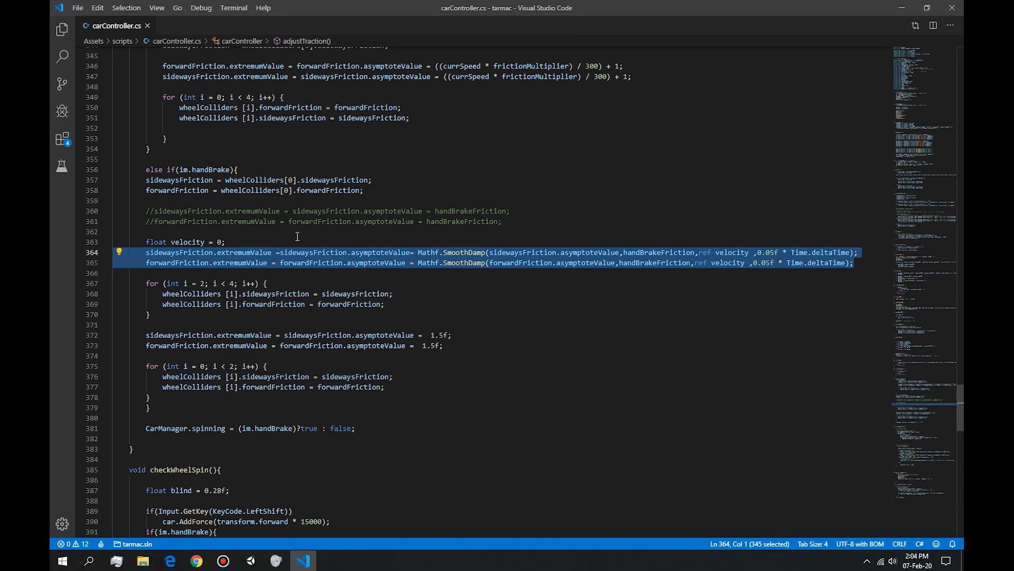
Highlight sidewaysFriction.asymptoteValue, SmoothDamp and handBrakeFriction in the adjustTraction call
double_click(188, 242)
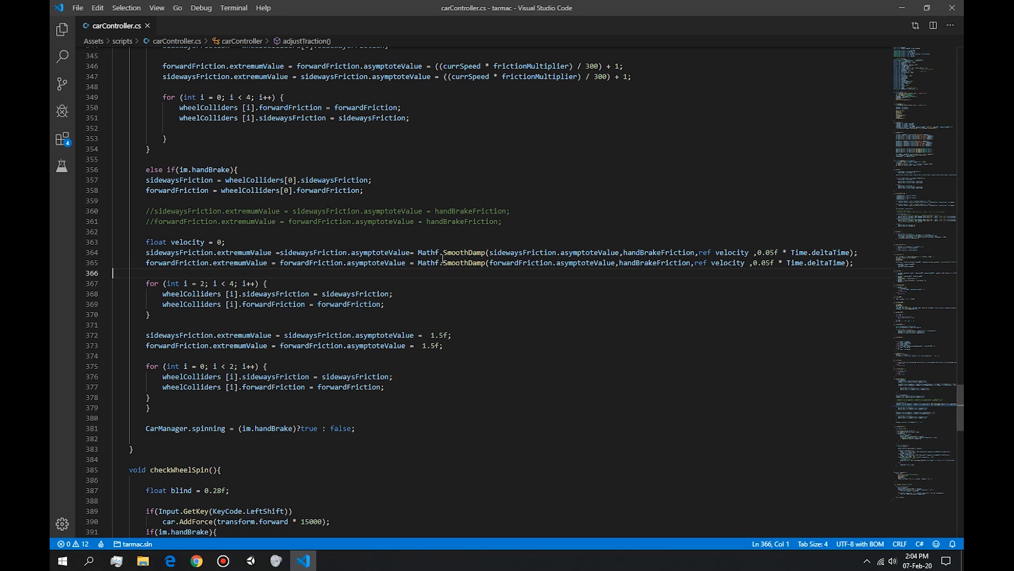
double_click(658, 252)
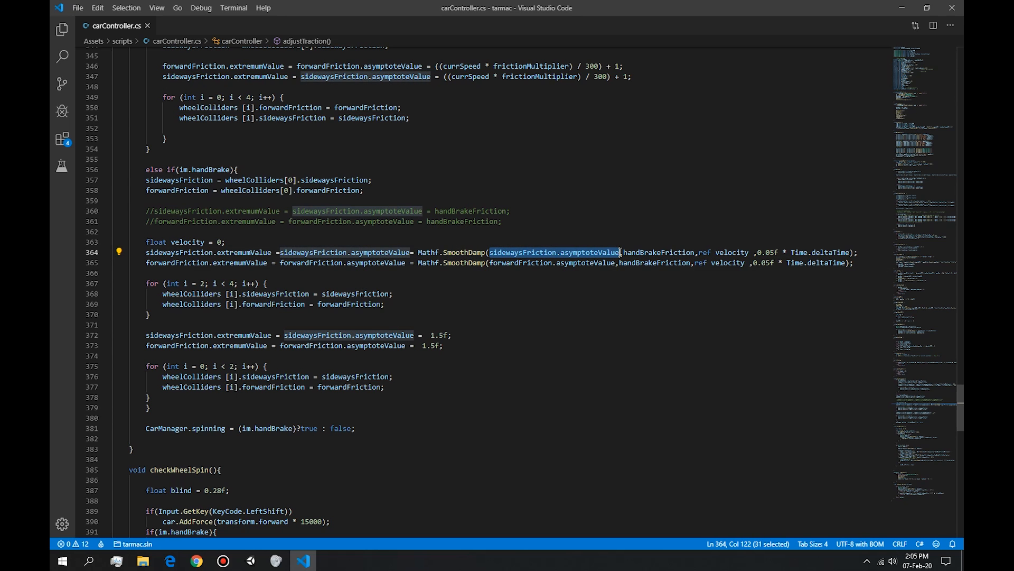
mouse_move(608, 253)
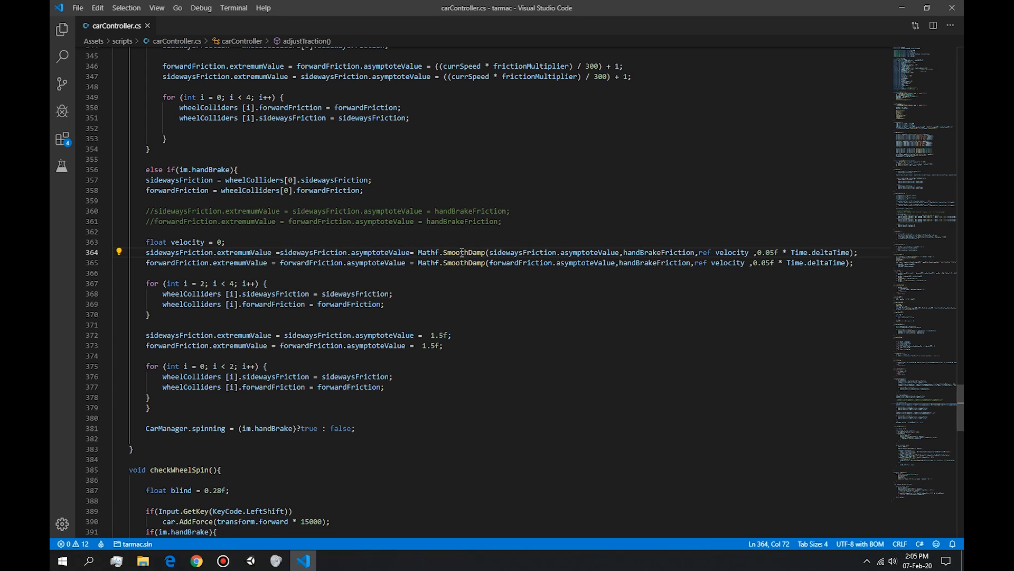
double_click(463, 252)
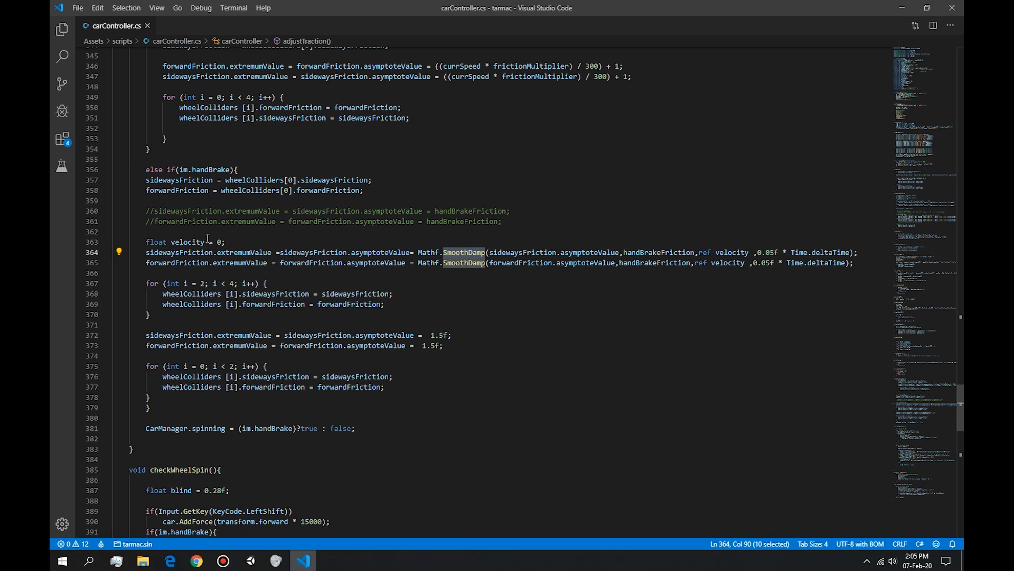
double_click(523, 252)
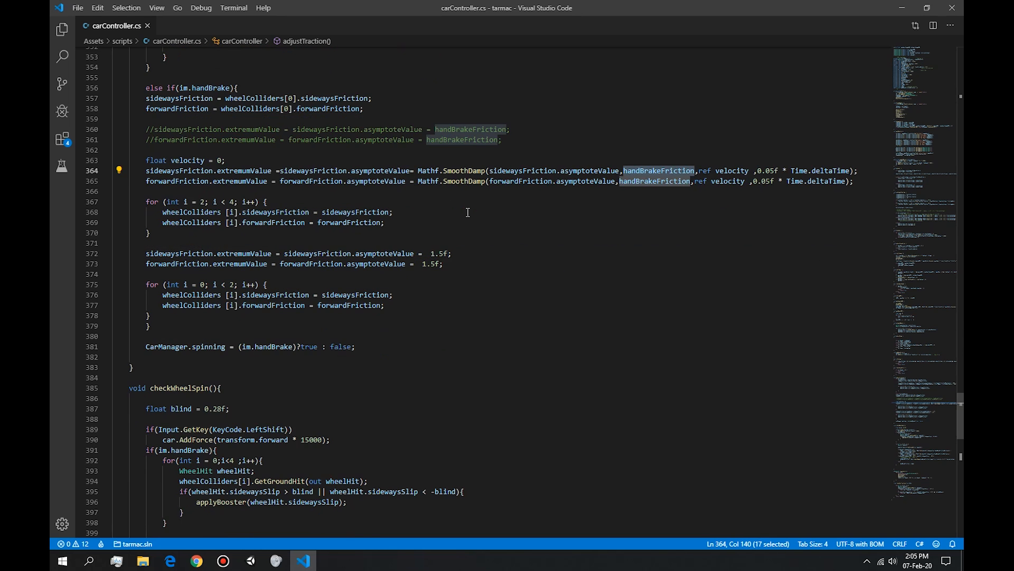
Review the remaining SmoothDamp arguments including the 0.05f smoothing time, then switch to Unity
scroll(down, 3)
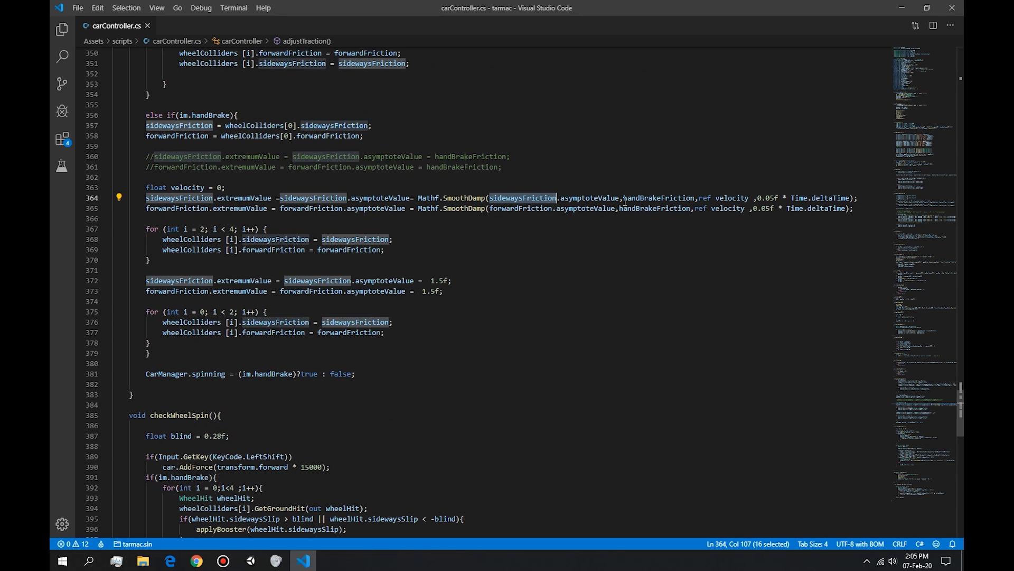
double_click(658, 198)
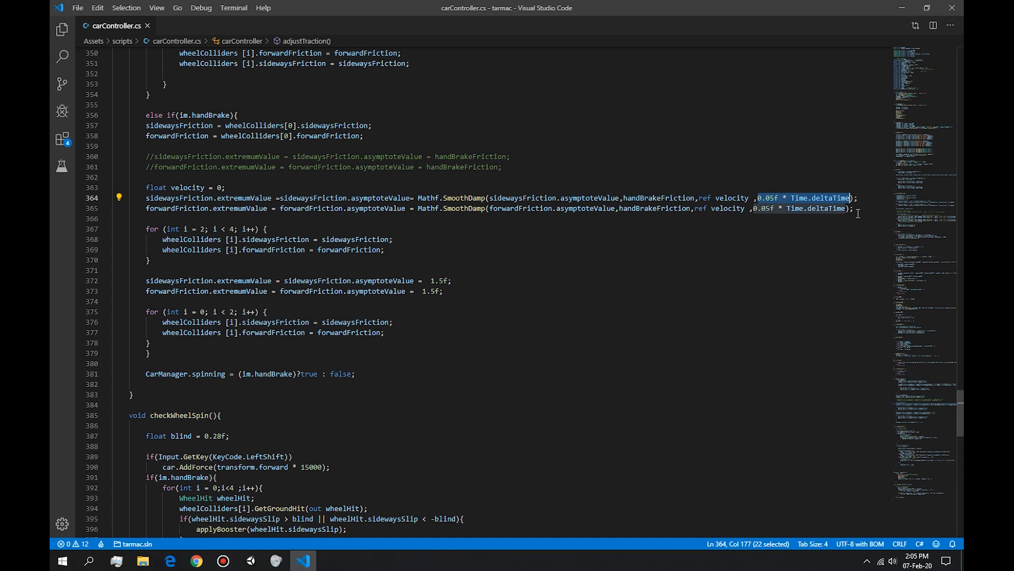
key(alt+tab)
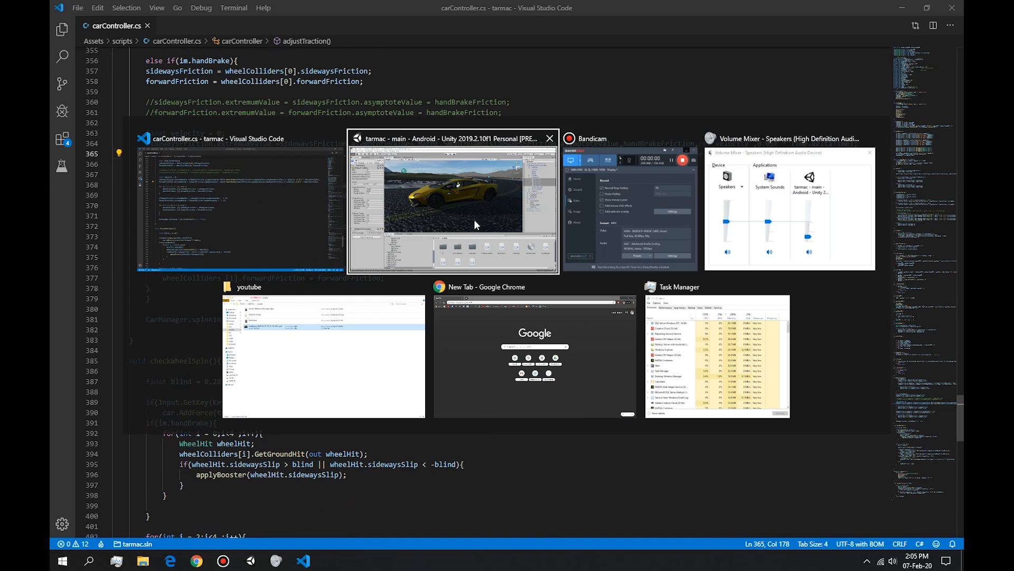
Play the scene and select the rear Right collider to watch its friction reach about 1.84 while driving
click(451, 201)
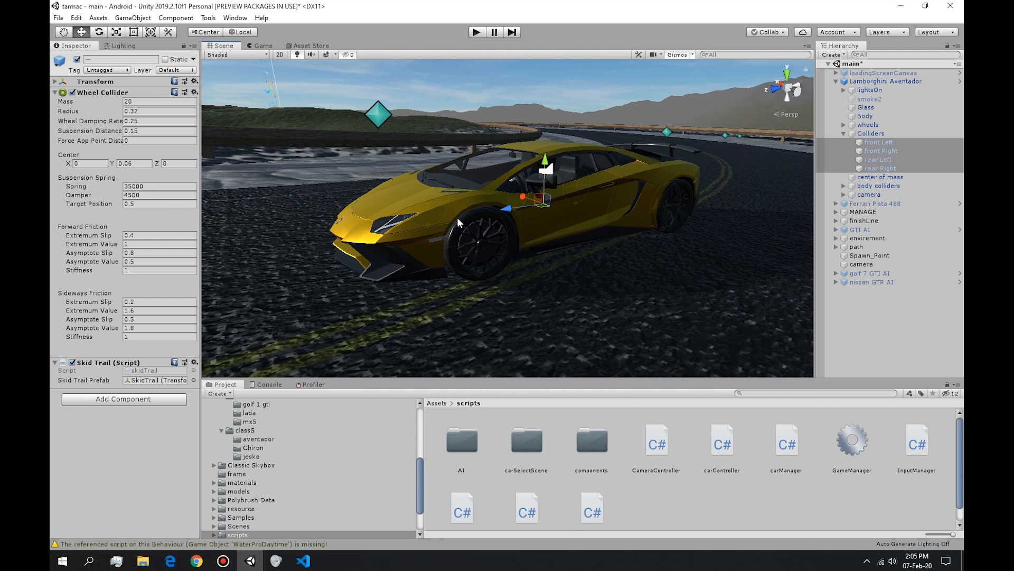
click(880, 168)
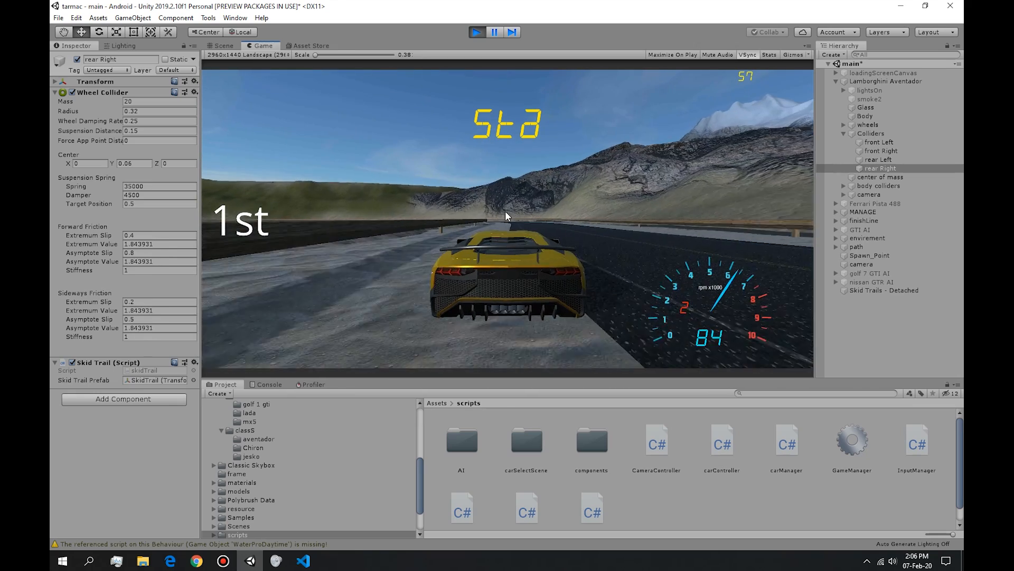
Return to VS Code and scroll up to adjustTraction's SmoothDamp friction lines
key(Alt+Tab)
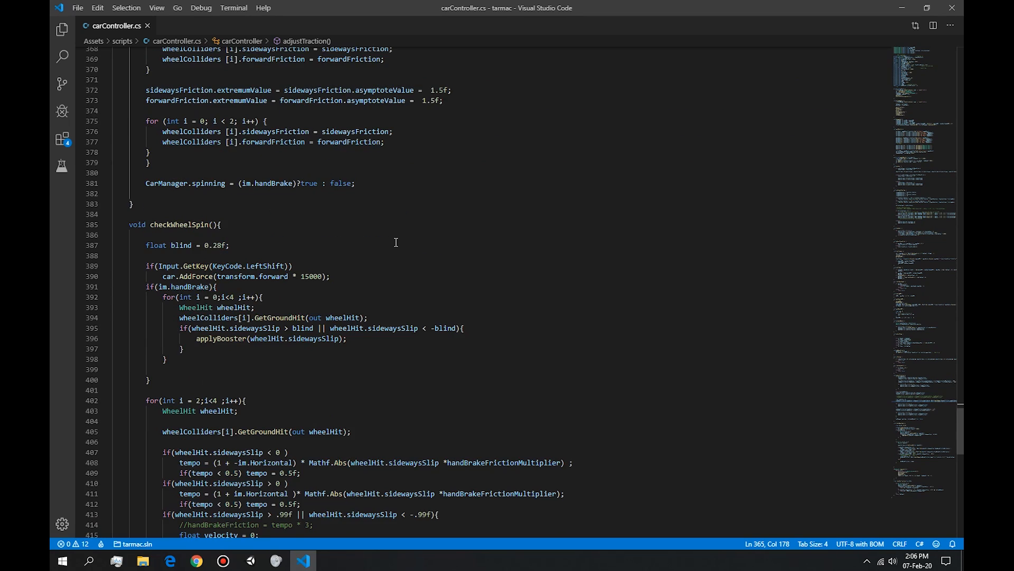
scroll(up, 3)
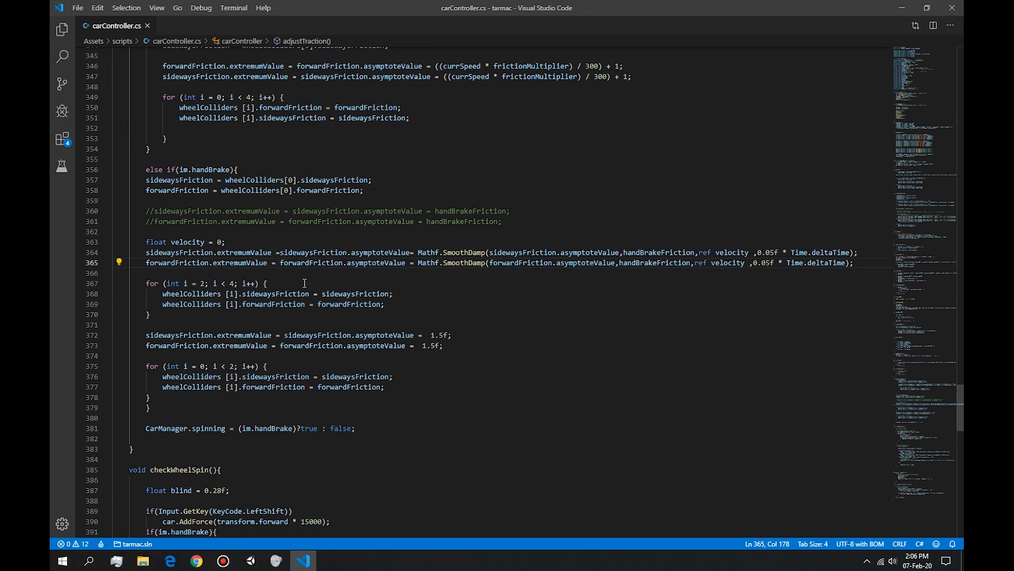